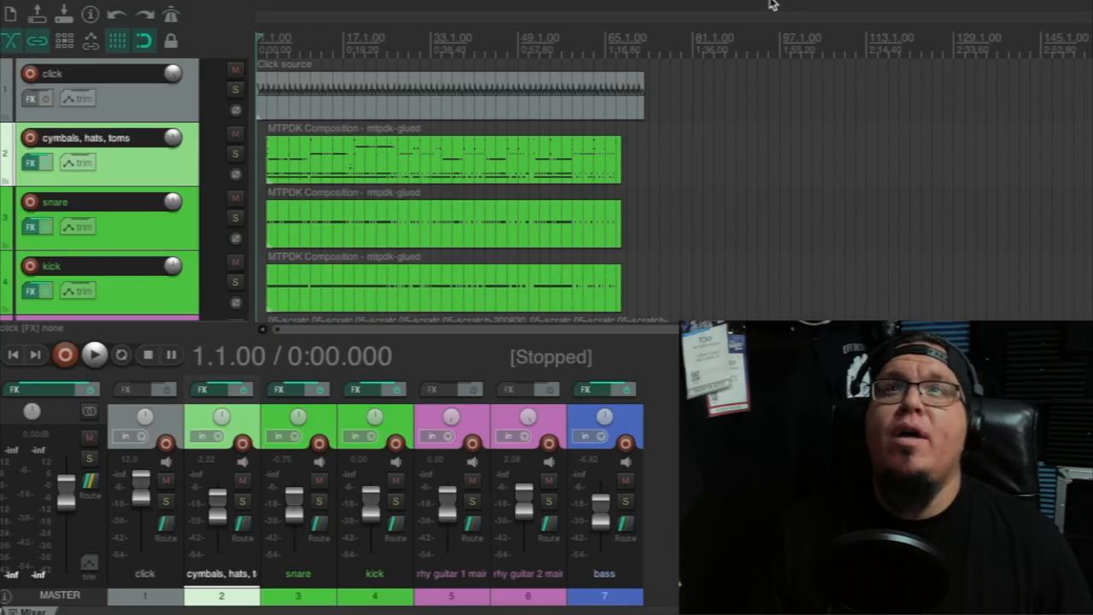
{"action": "mouse_move", "coordinate": [574, 51]}
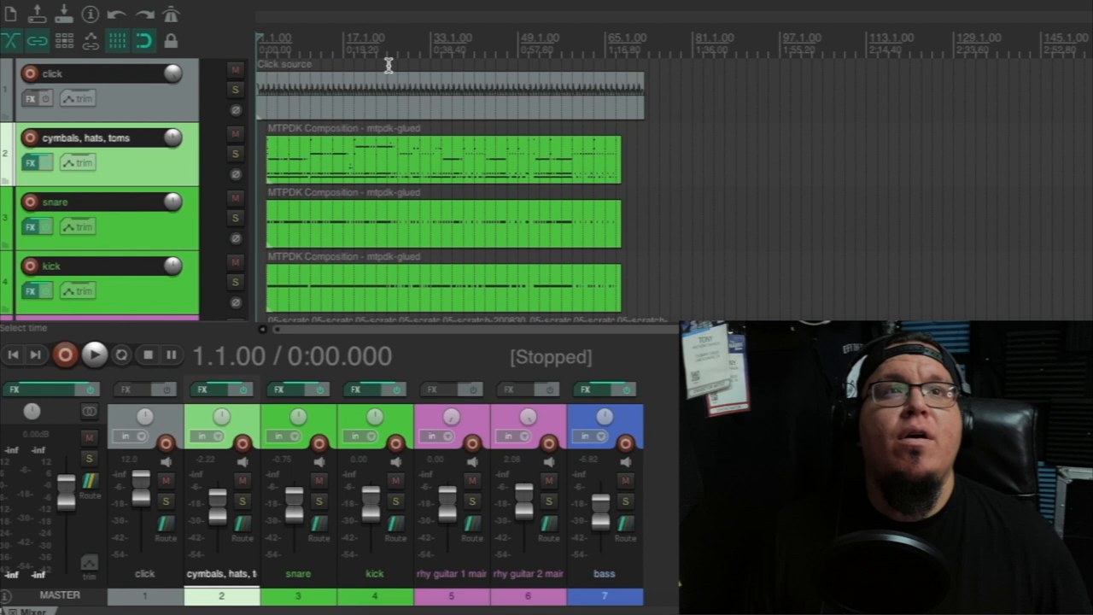
Start playback and mute the click track in the mixer
{"action": "scroll", "scroll_direction": "down", "scroll_amount": 3}
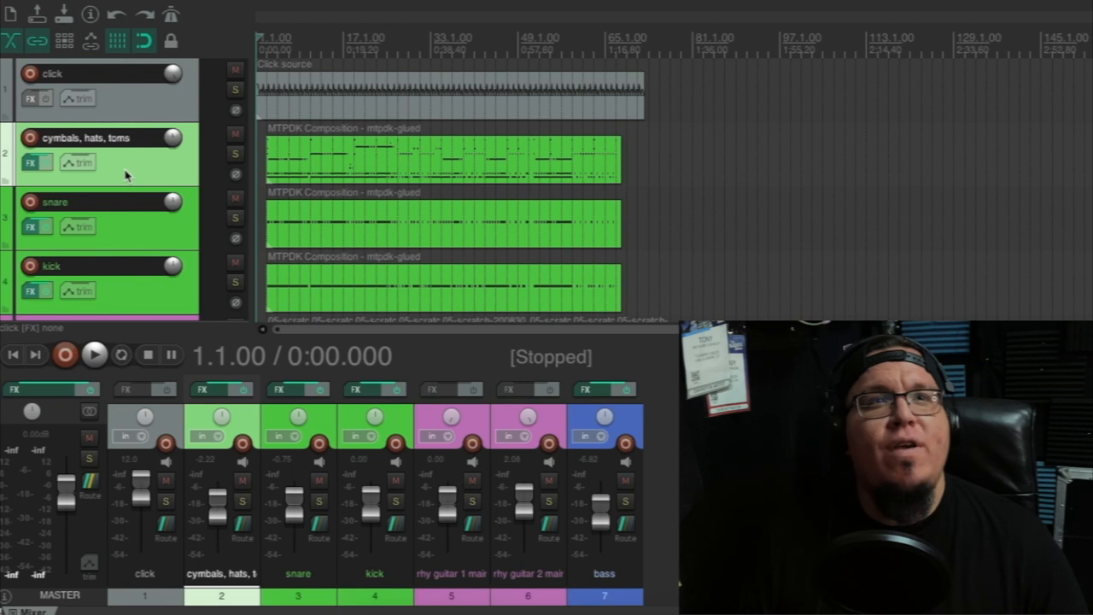
{"action": "scroll", "scroll_direction": "down", "scroll_amount": 3}
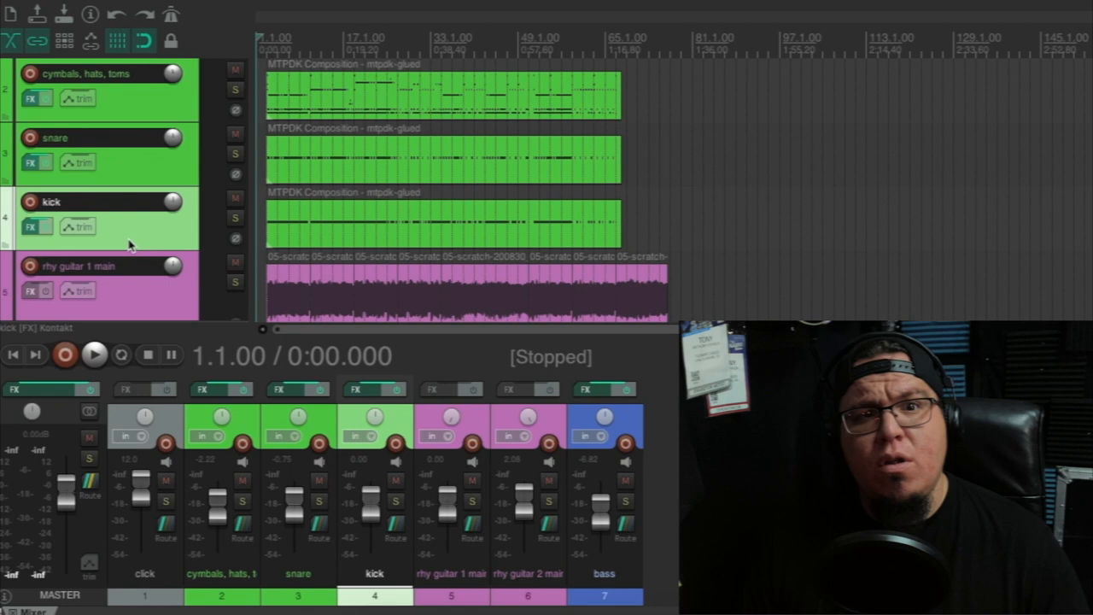
{"action": "mouse_move", "coordinate": [106, 130]}
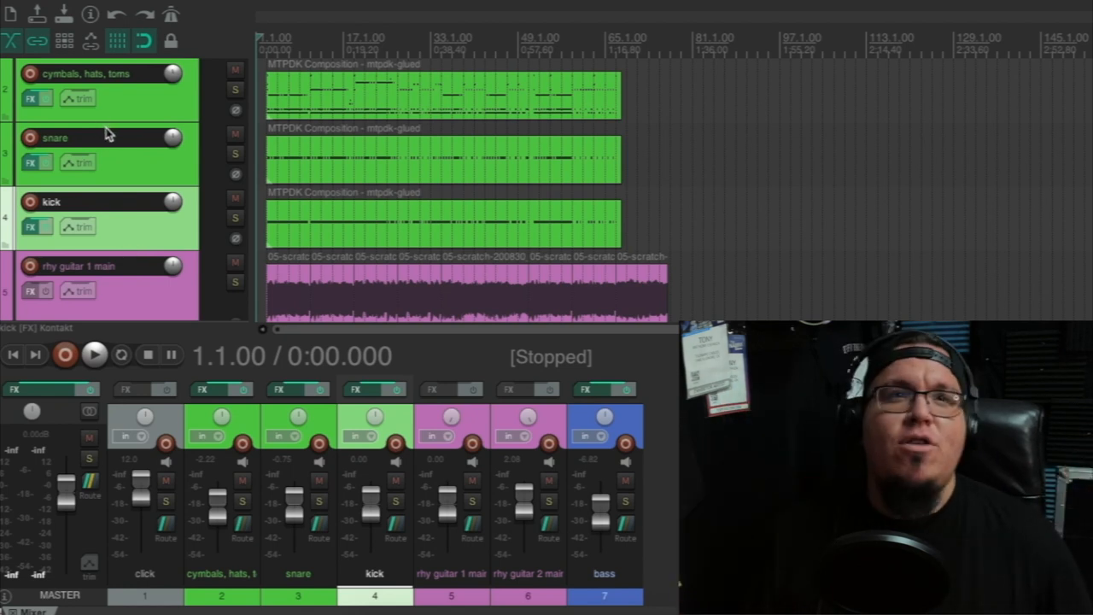
{"action": "mouse_move", "coordinate": [118, 192]}
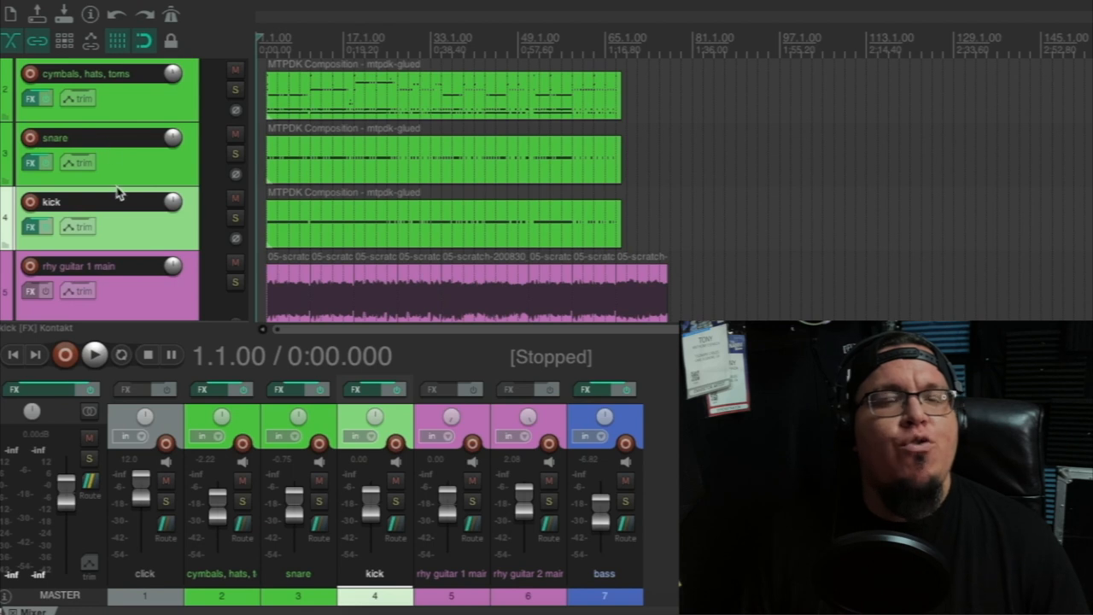
{"action": "mouse_move", "coordinate": [135, 192]}
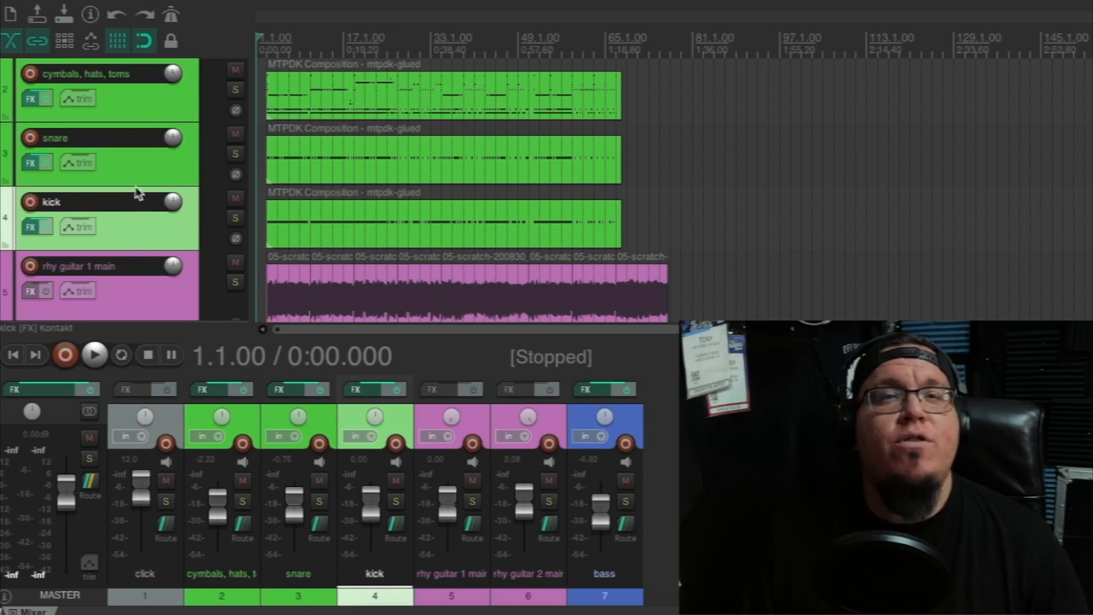
{"action": "mouse_move", "coordinate": [134, 116]}
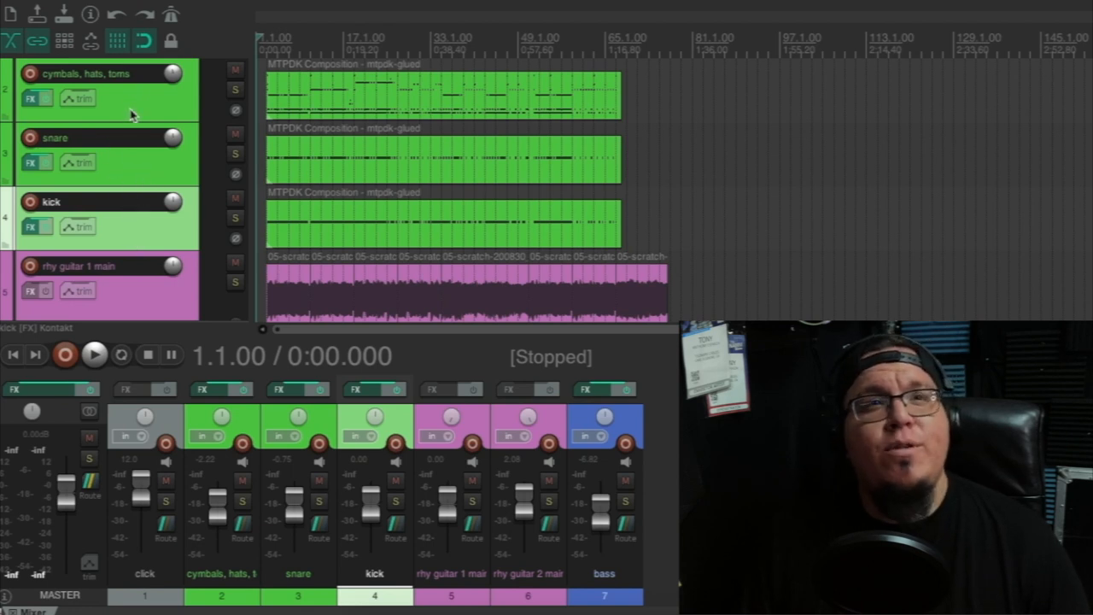
{"action": "mouse_move", "coordinate": [128, 120]}
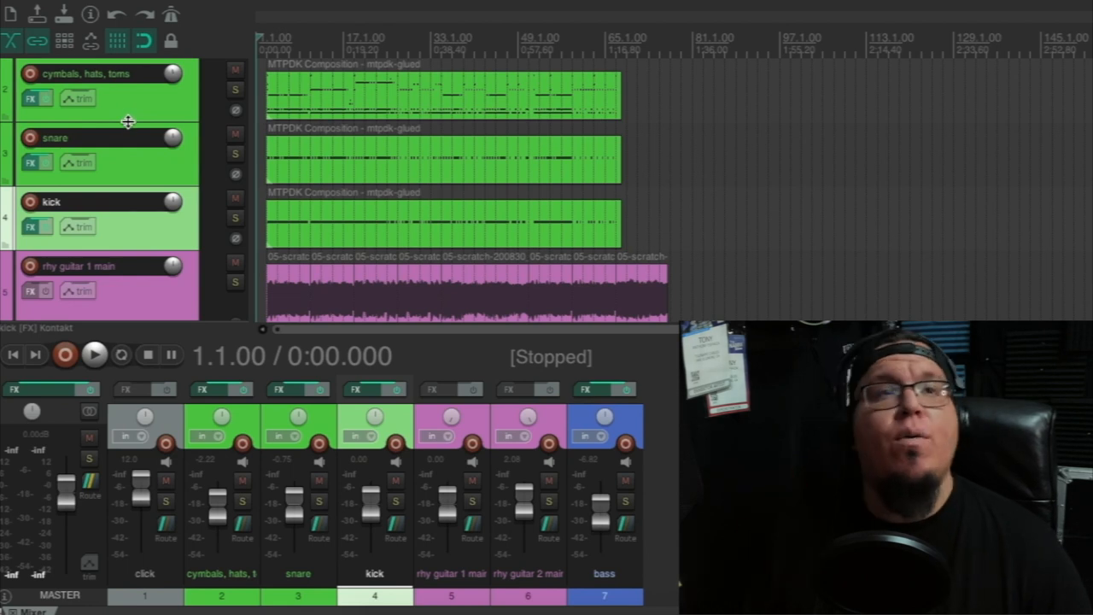
{"action": "mouse_move", "coordinate": [116, 98]}
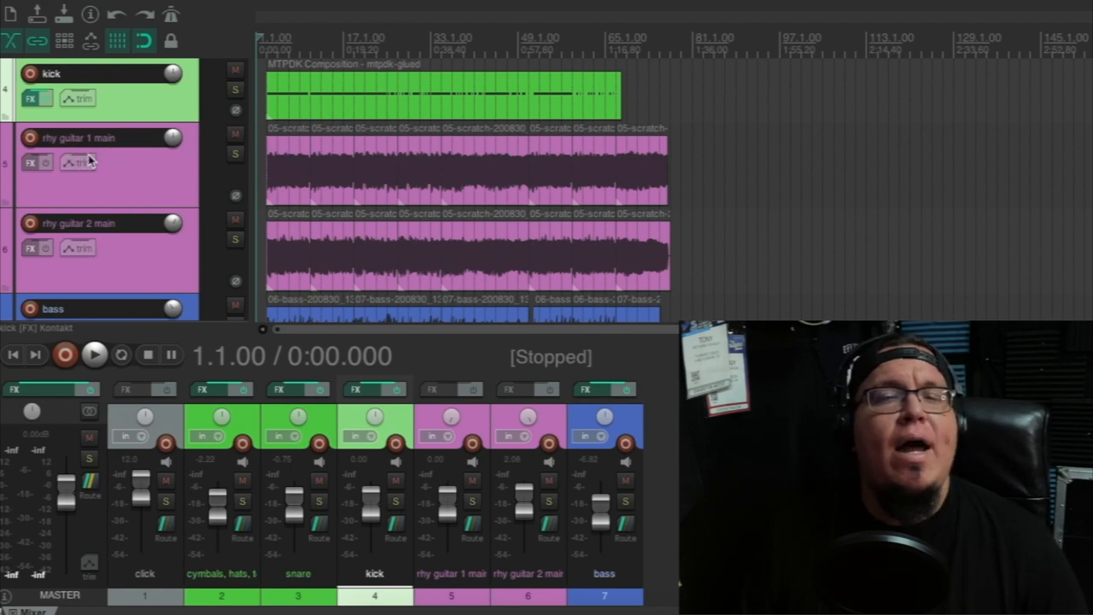
{"action": "mouse_move", "coordinate": [137, 225]}
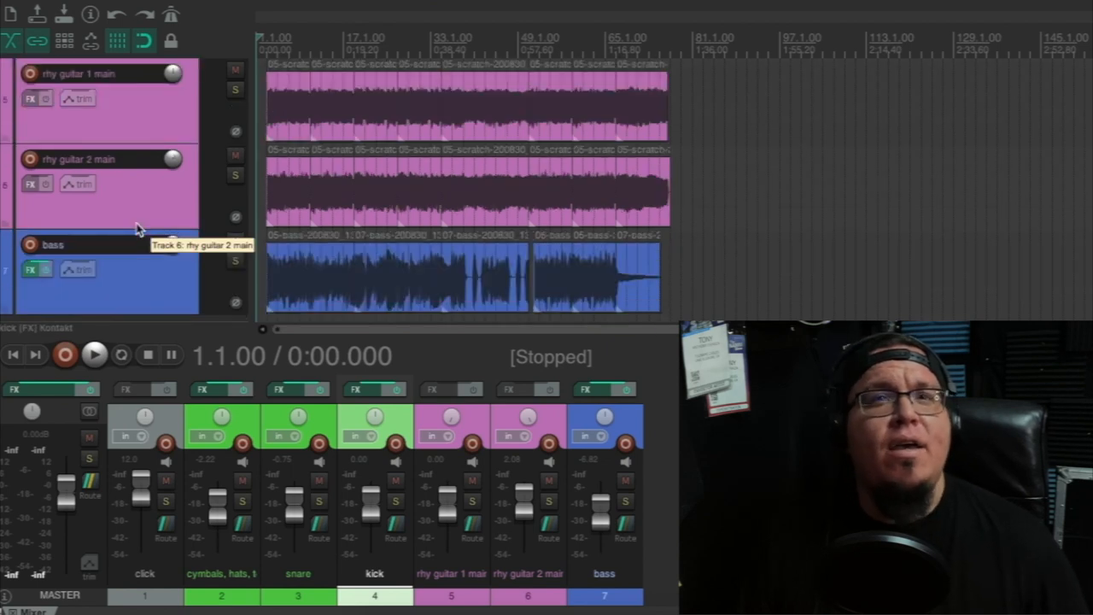
{"action": "mouse_move", "coordinate": [136, 212]}
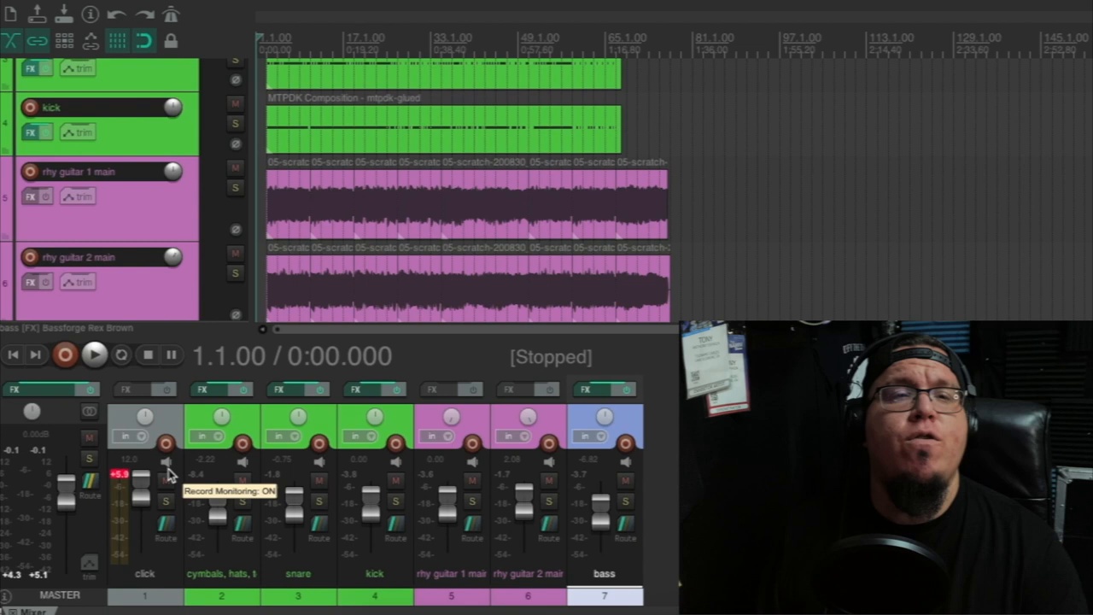
{"action": "left_click", "coordinate": [96, 356]}
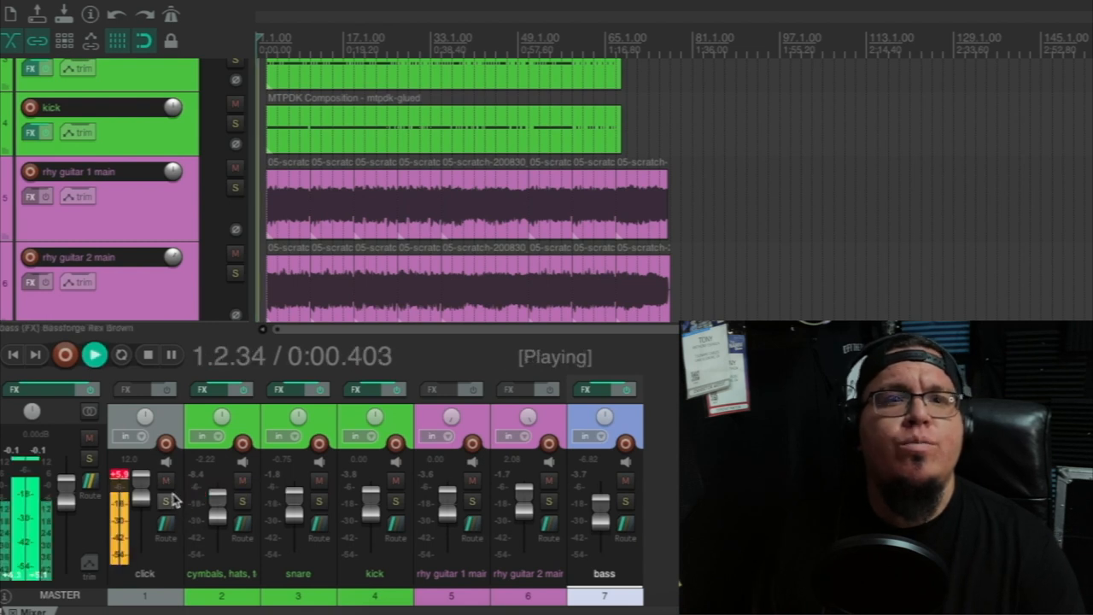
{"action": "left_click", "coordinate": [164, 480]}
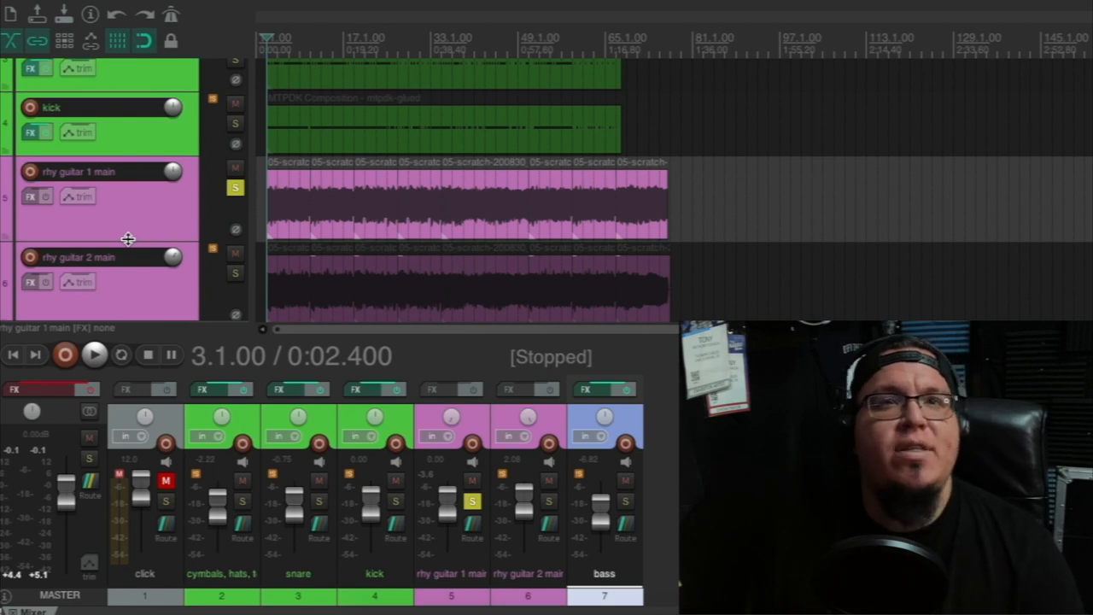
{"action": "left_click", "coordinate": [94, 355]}
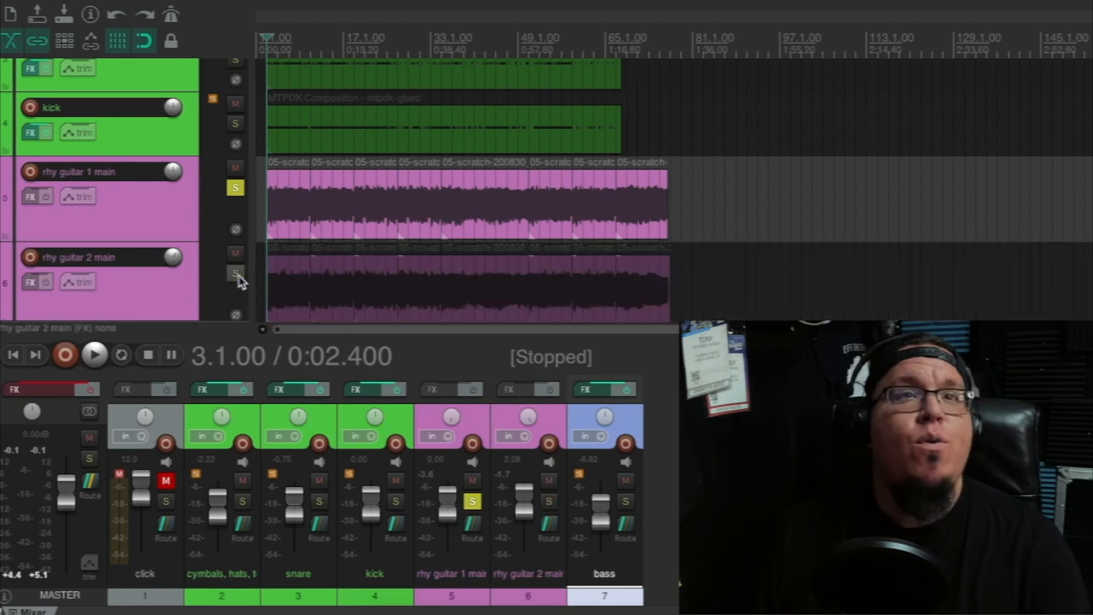
{"action": "left_click", "coordinate": [236, 186]}
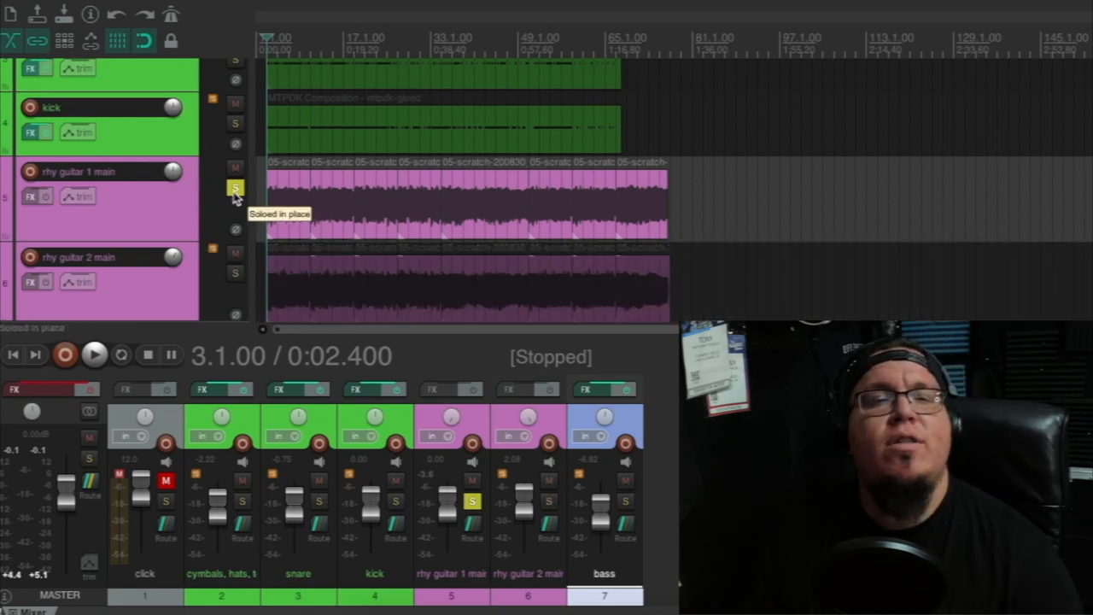
Solo the rhy guitar 1 main track so it plays alone
{"action": "left_click", "coordinate": [94, 354]}
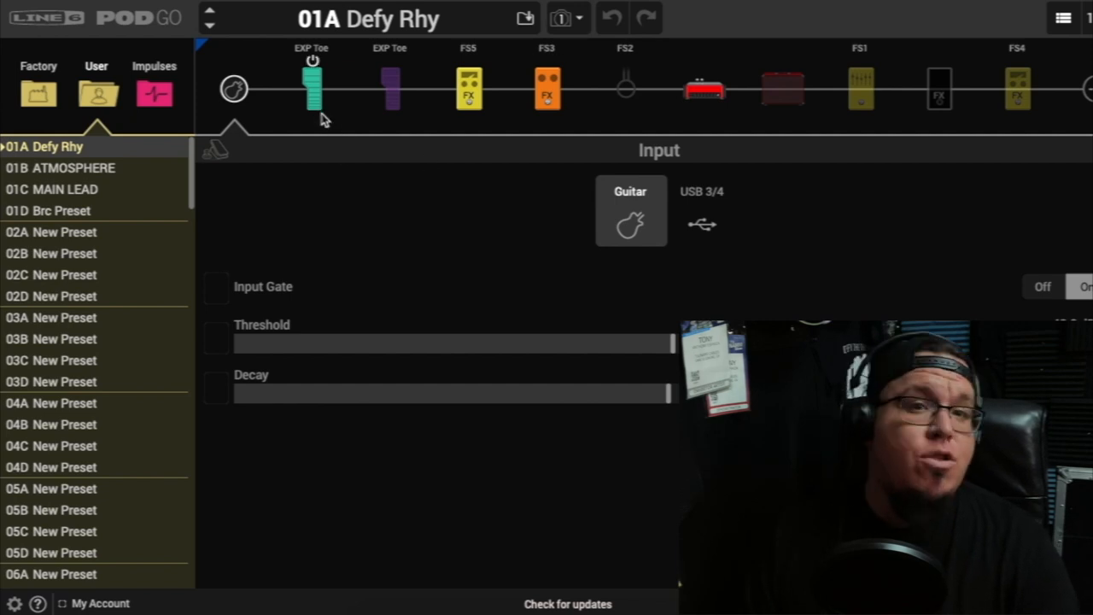
{"action": "mouse_move", "coordinate": [318, 133]}
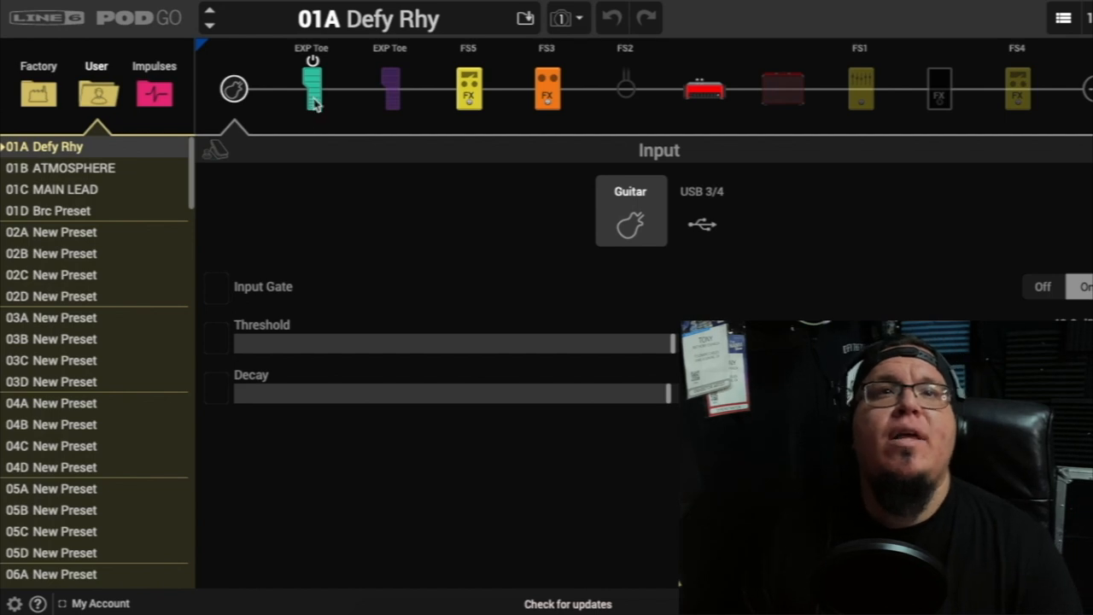
Review the ANGL Meteor preamp parameters from Drive down to Hum, then move on to the cab block
{"action": "left_click", "coordinate": [703, 89]}
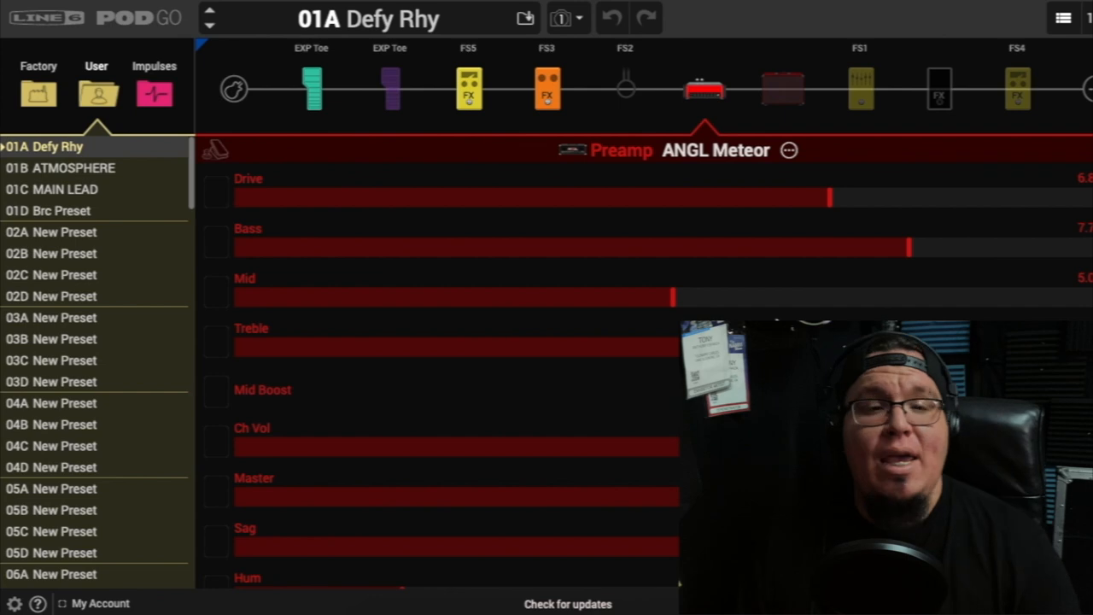
{"action": "mouse_move", "coordinate": [700, 239]}
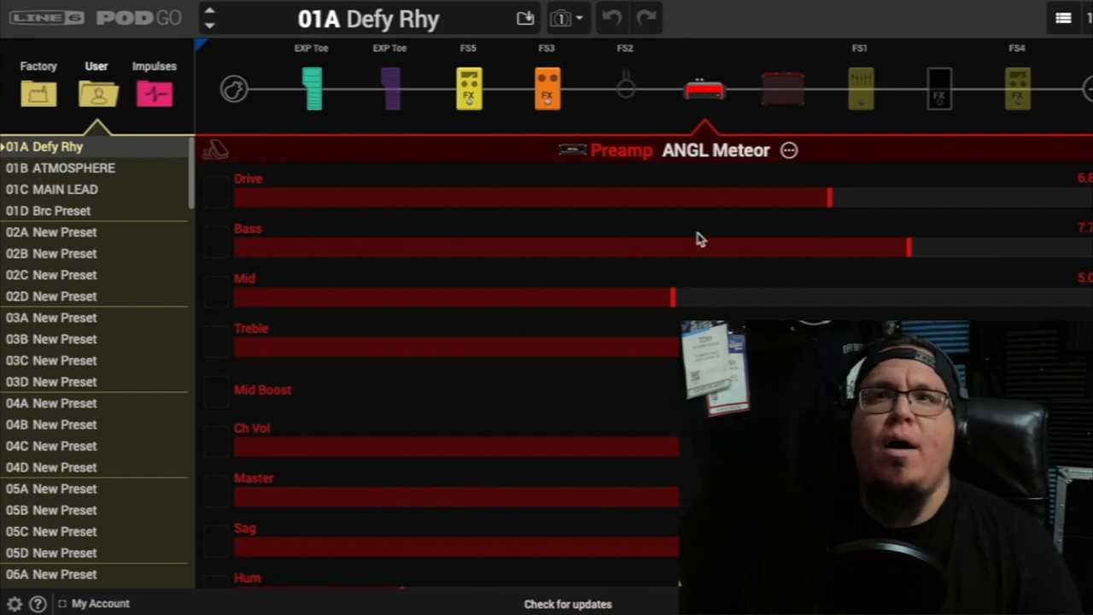
{"action": "mouse_move", "coordinate": [716, 186]}
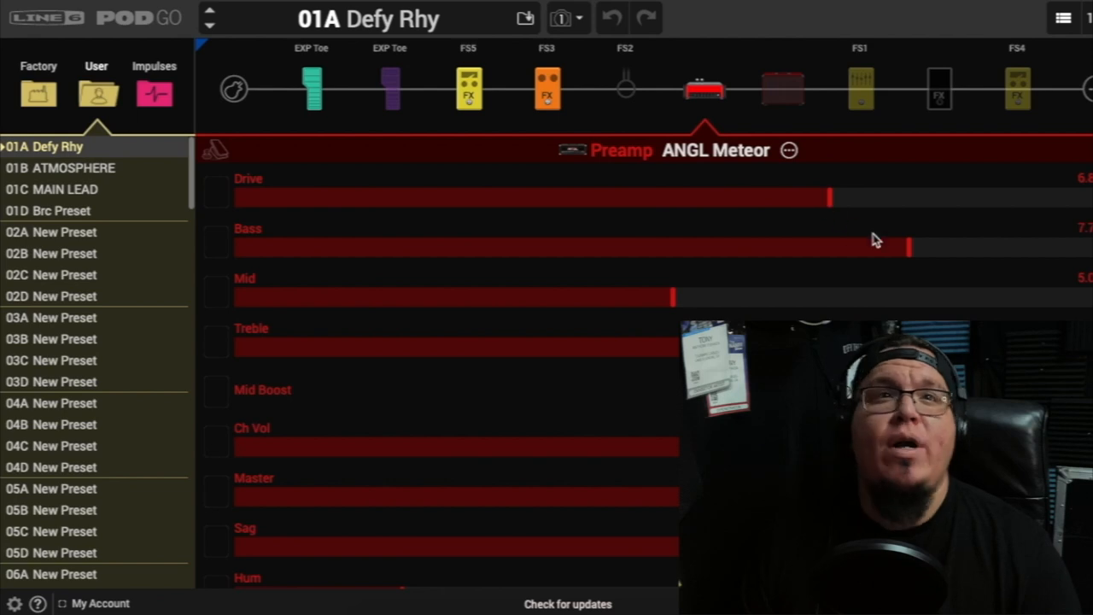
{"action": "mouse_move", "coordinate": [889, 287]}
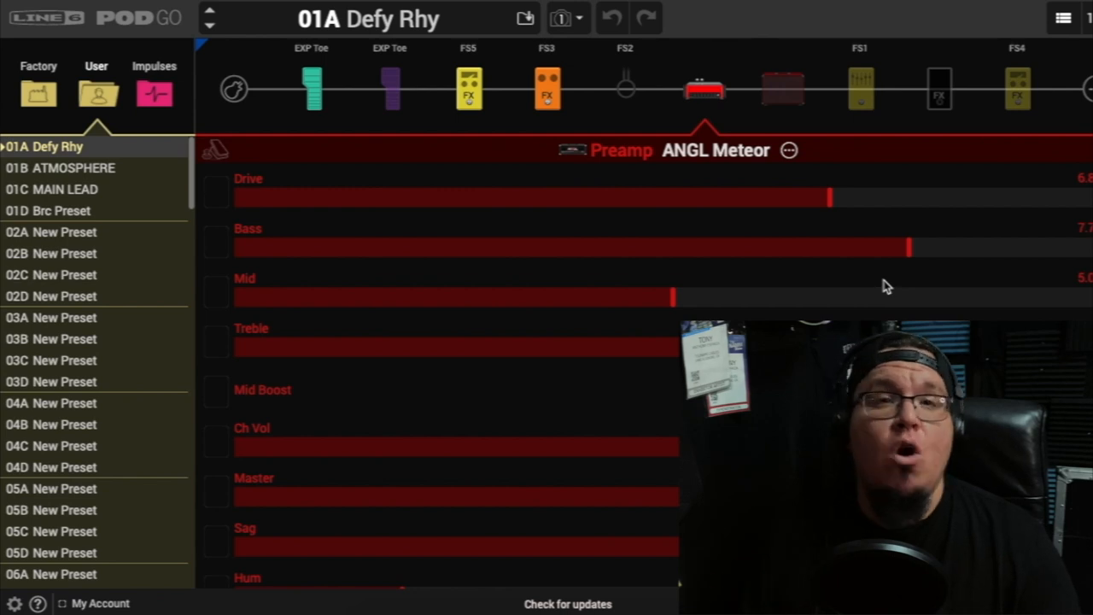
{"action": "mouse_move", "coordinate": [675, 311]}
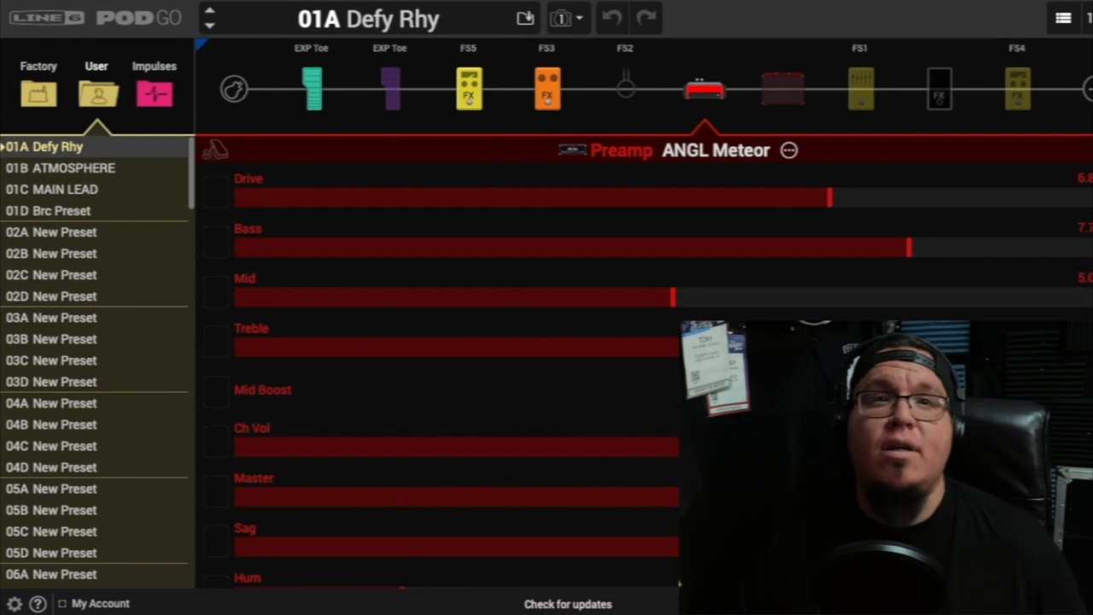
{"action": "mouse_move", "coordinate": [321, 489]}
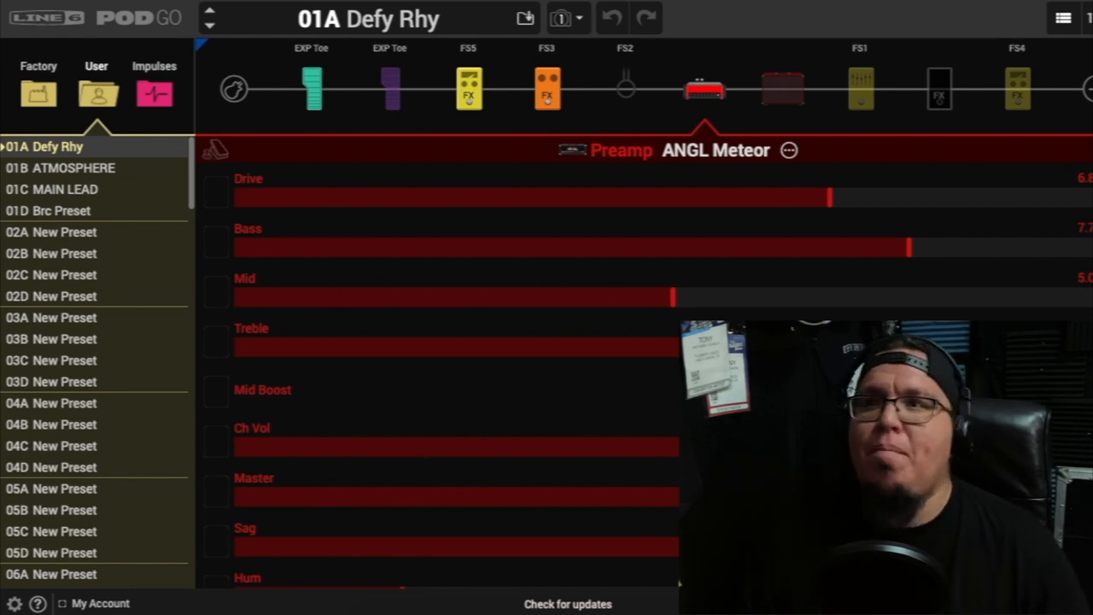
{"action": "scroll", "scroll_direction": "down", "scroll_amount": 3}
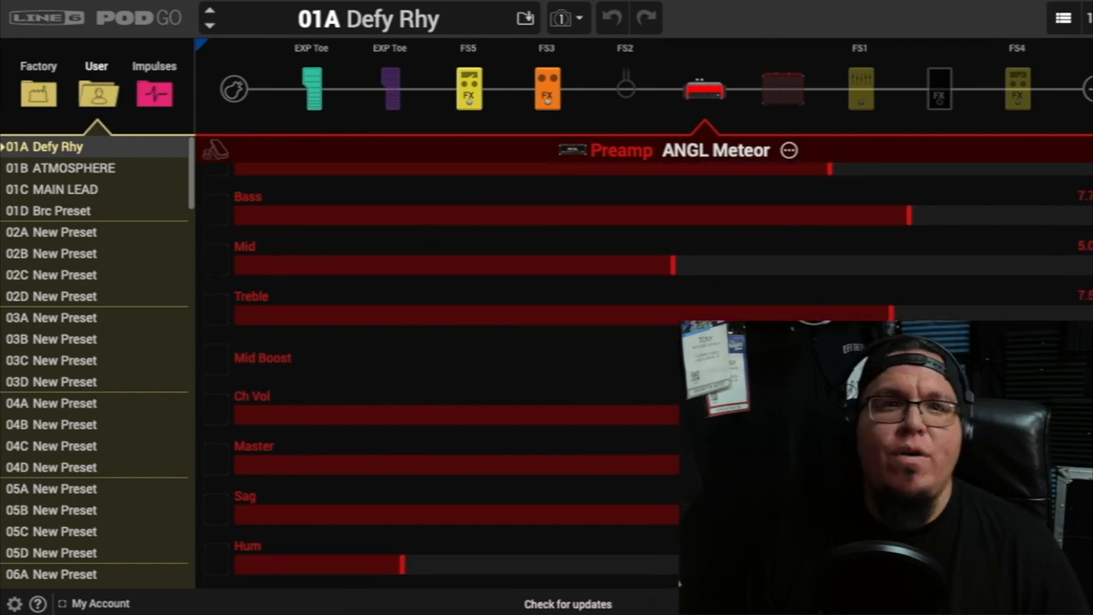
{"action": "scroll", "scroll_direction": "down", "scroll_amount": 3}
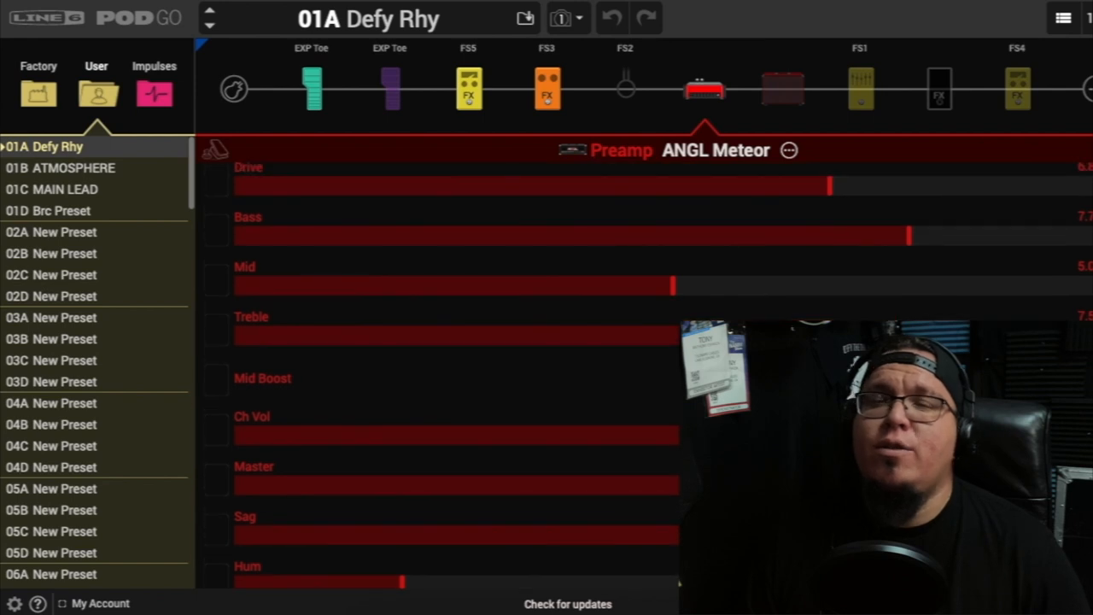
{"action": "left_click", "coordinate": [782, 89]}
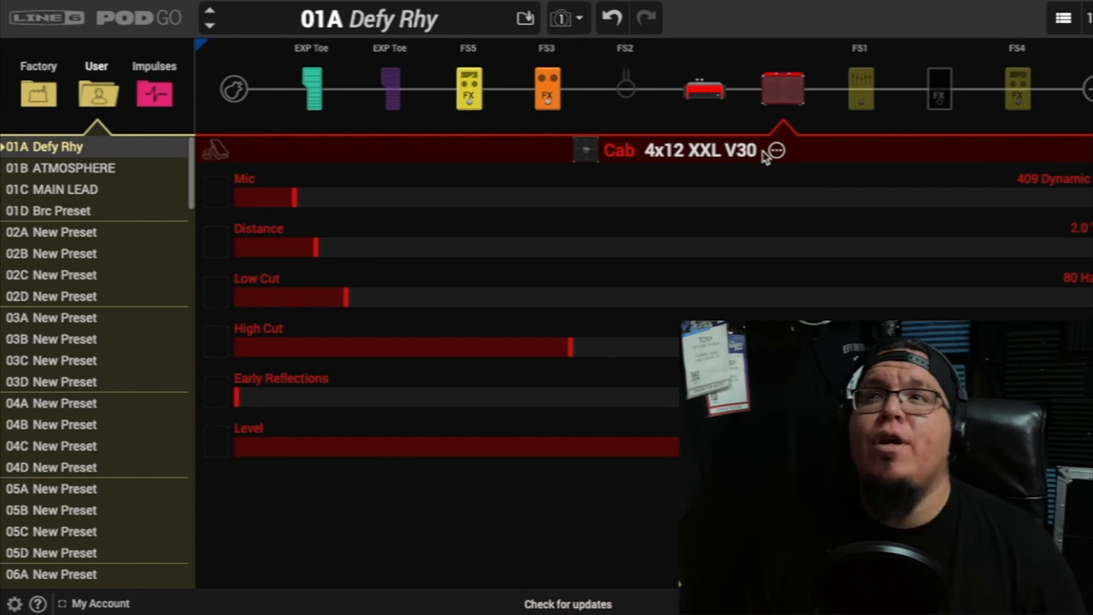
{"action": "mouse_move", "coordinate": [769, 157]}
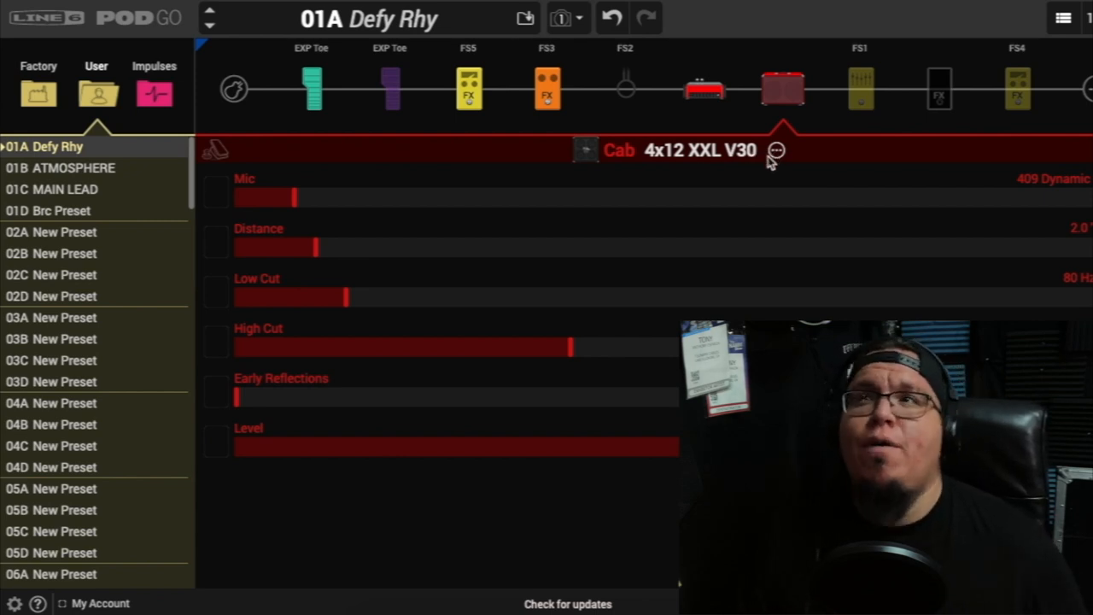
Keep 409 Dynamic as the 4x12 XXL V30 cab mic and move on to the Hard Gate block
{"action": "left_click", "coordinate": [1051, 180]}
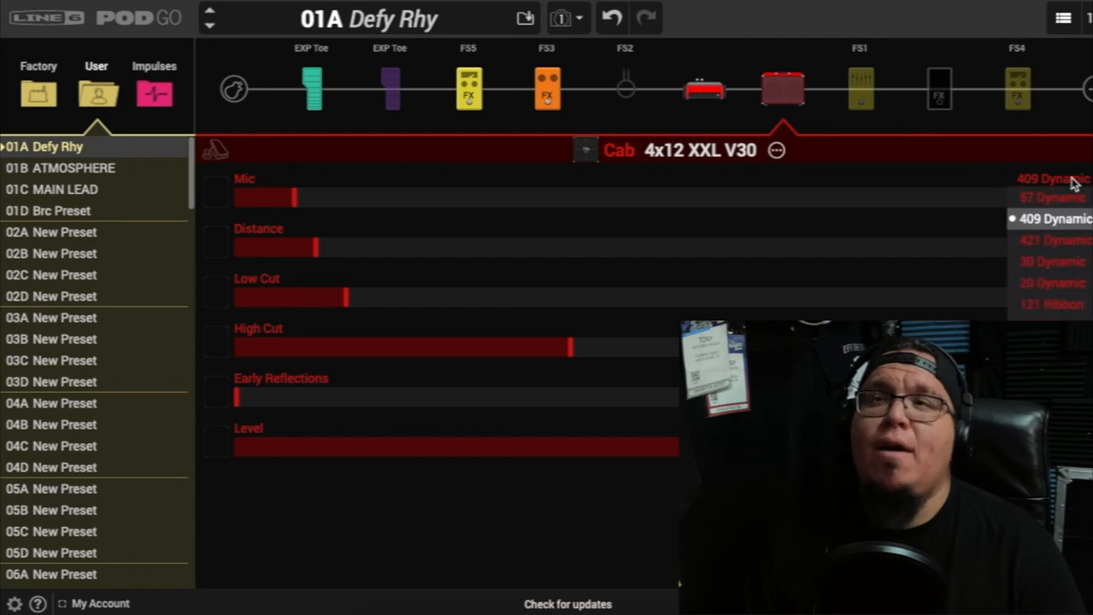
{"action": "left_click", "coordinate": [1056, 219]}
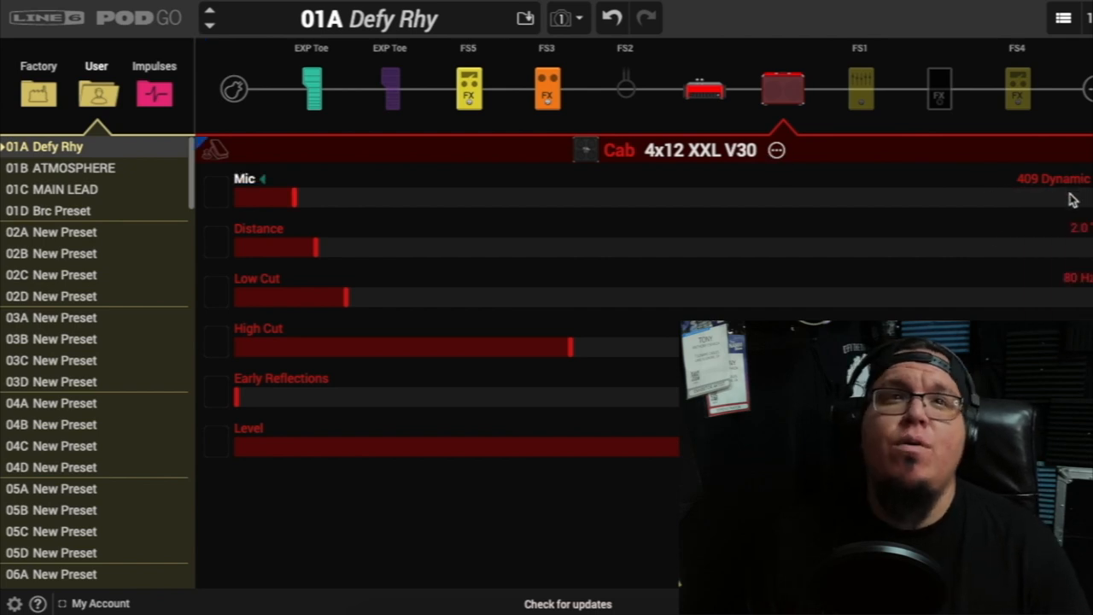
{"action": "mouse_move", "coordinate": [1032, 285]}
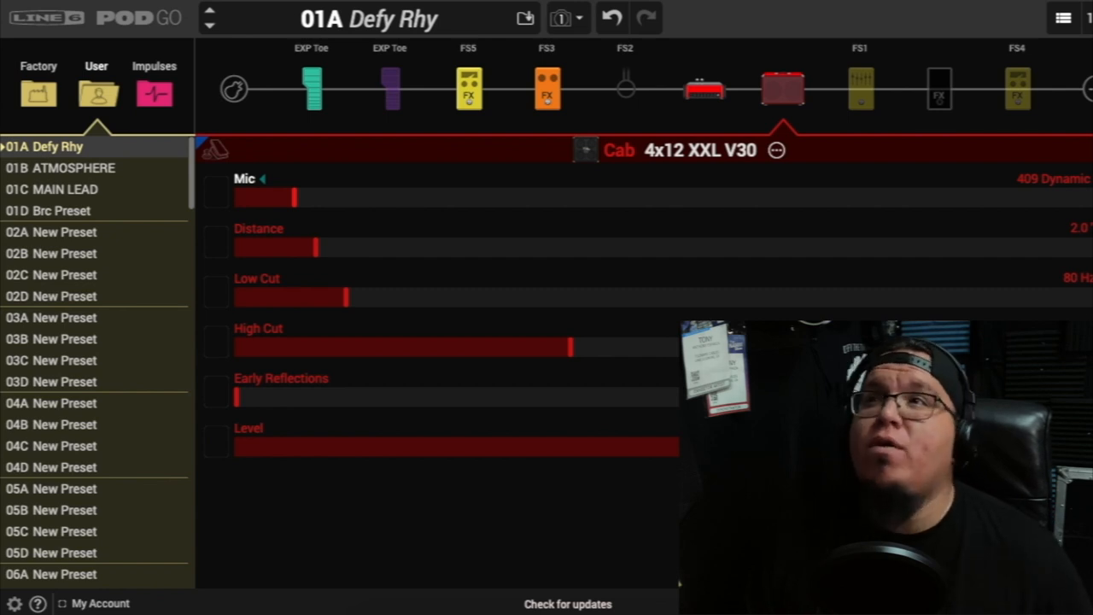
{"action": "left_click", "coordinate": [1017, 89]}
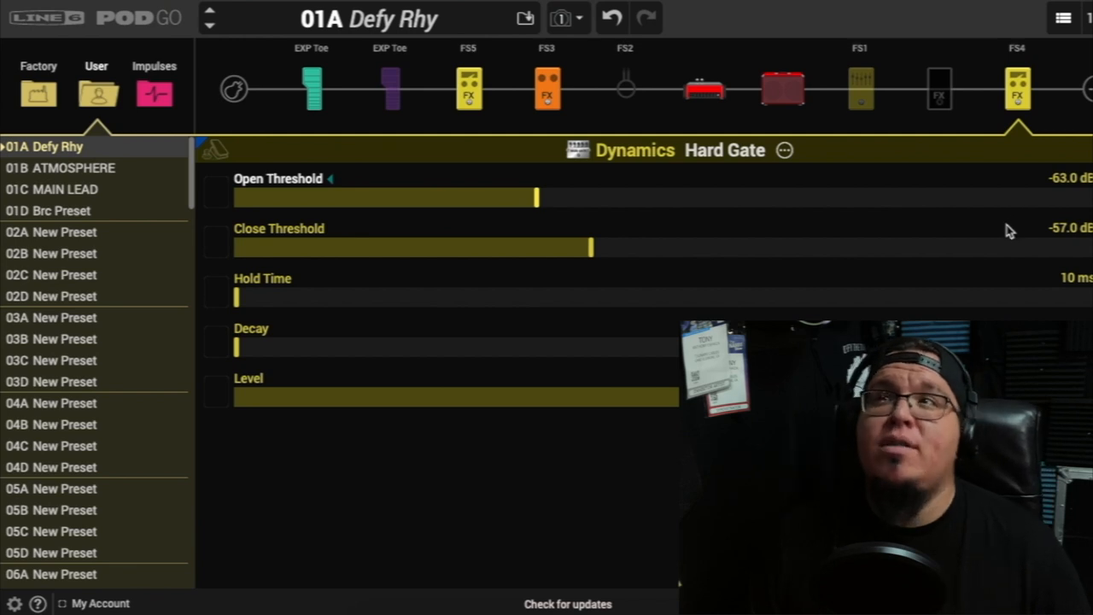
{"action": "mouse_move", "coordinate": [1039, 236]}
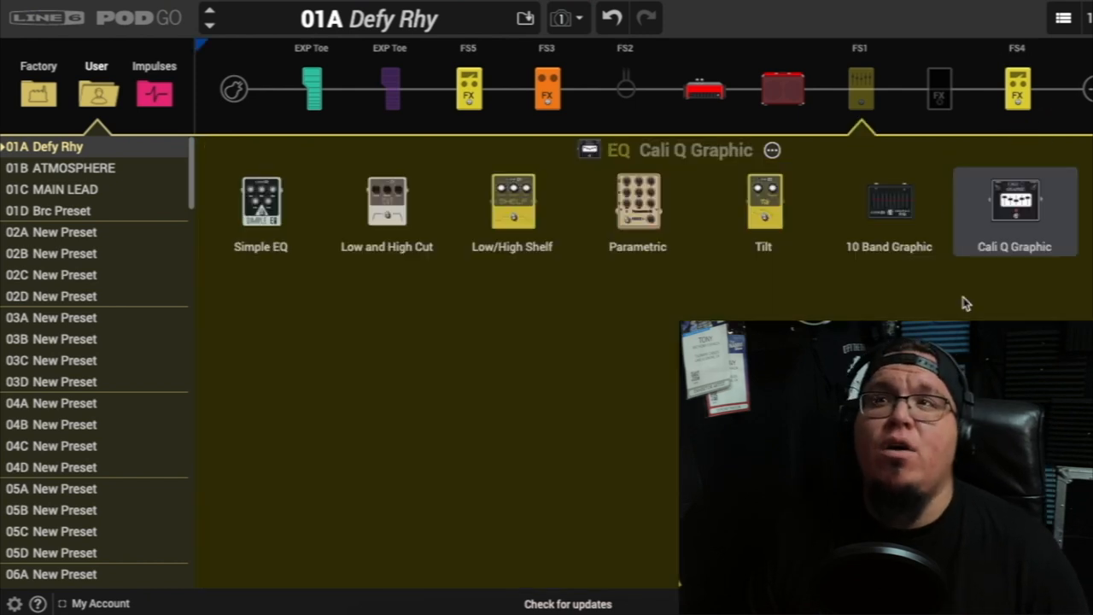
{"action": "mouse_move", "coordinate": [772, 150]}
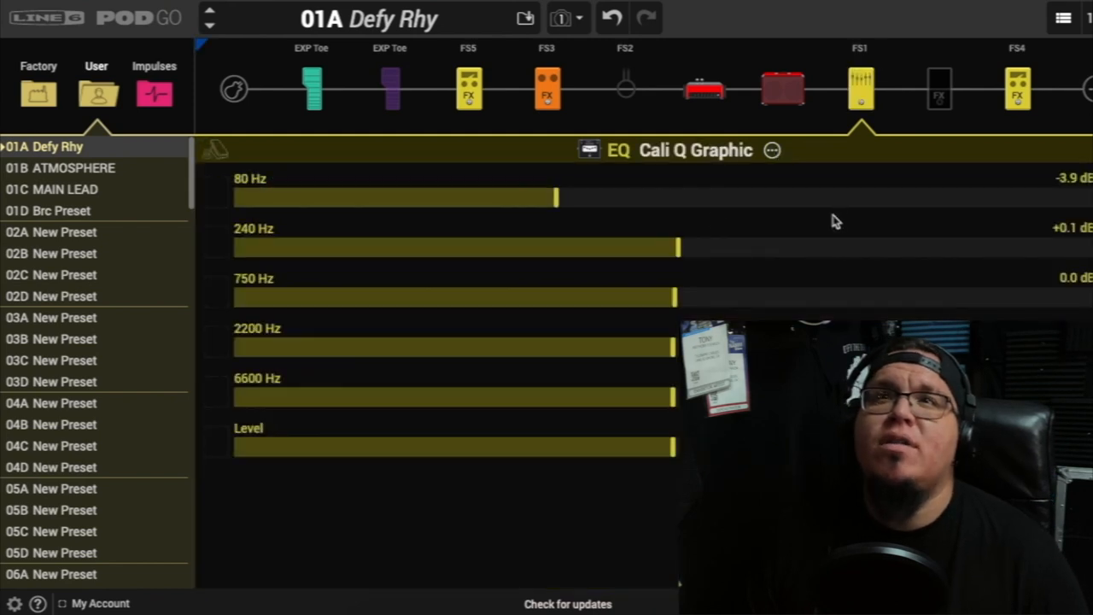
{"action": "mouse_move", "coordinate": [680, 232]}
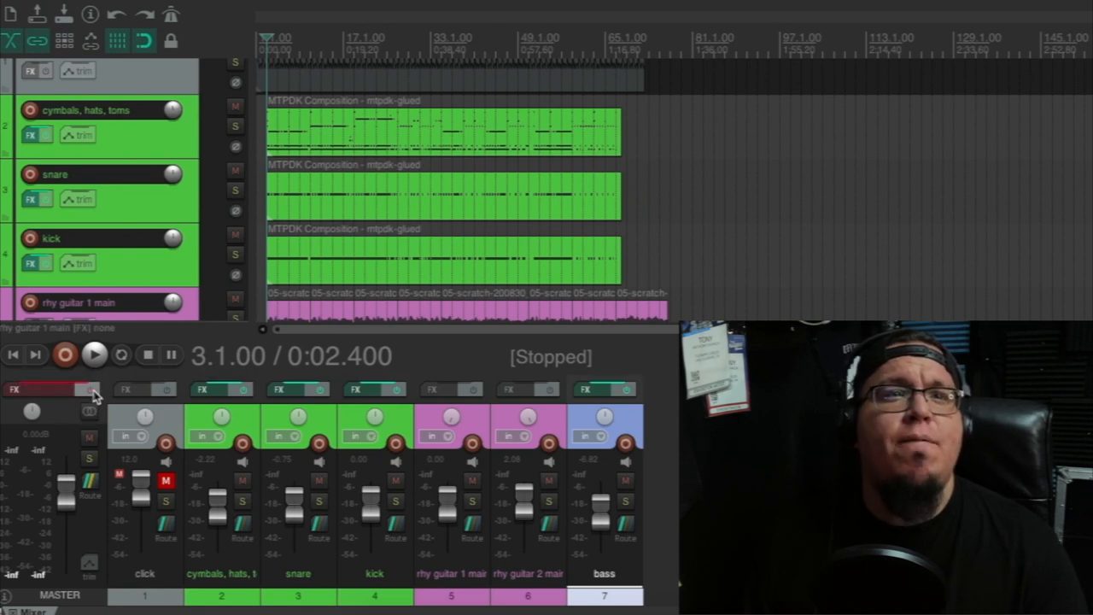
Toggle the master bus effects off and back on while reviewing the mixer
{"action": "left_click", "coordinate": [95, 354]}
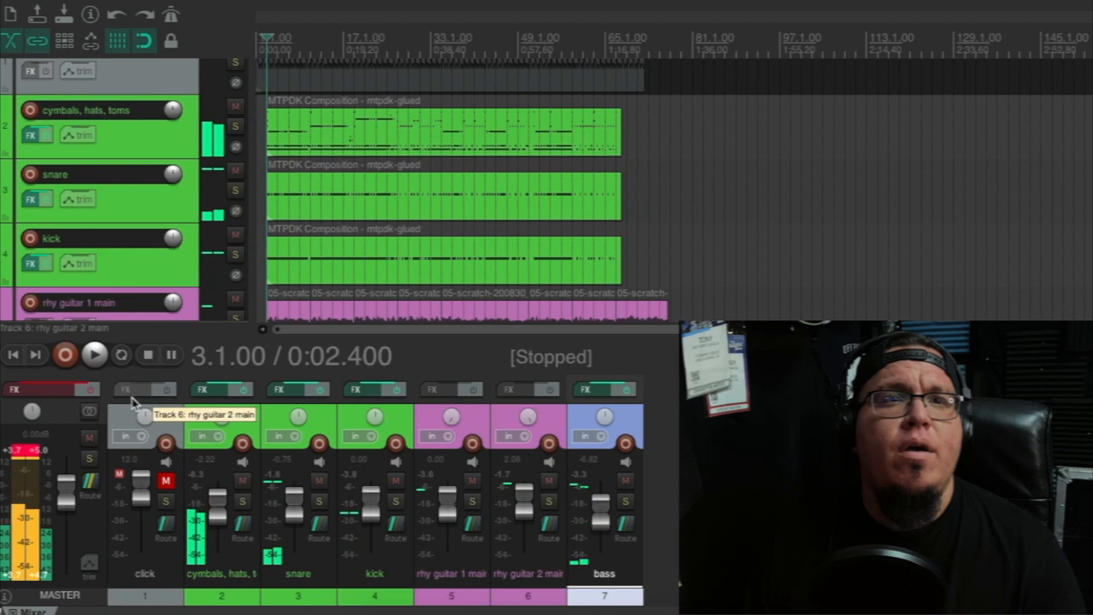
{"action": "left_click", "coordinate": [94, 353]}
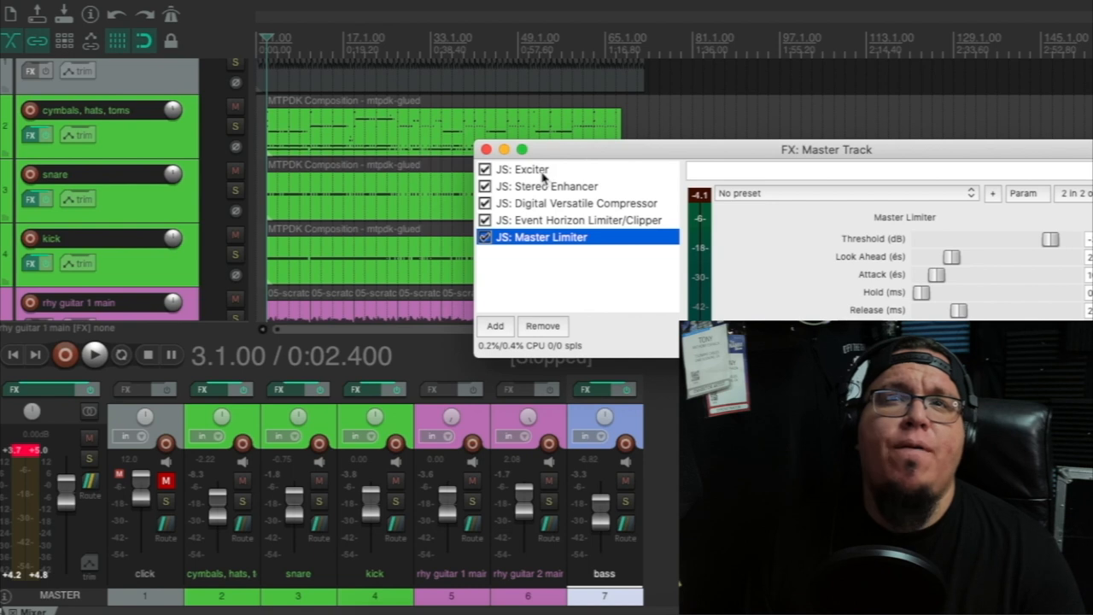
{"action": "mouse_move", "coordinate": [554, 205]}
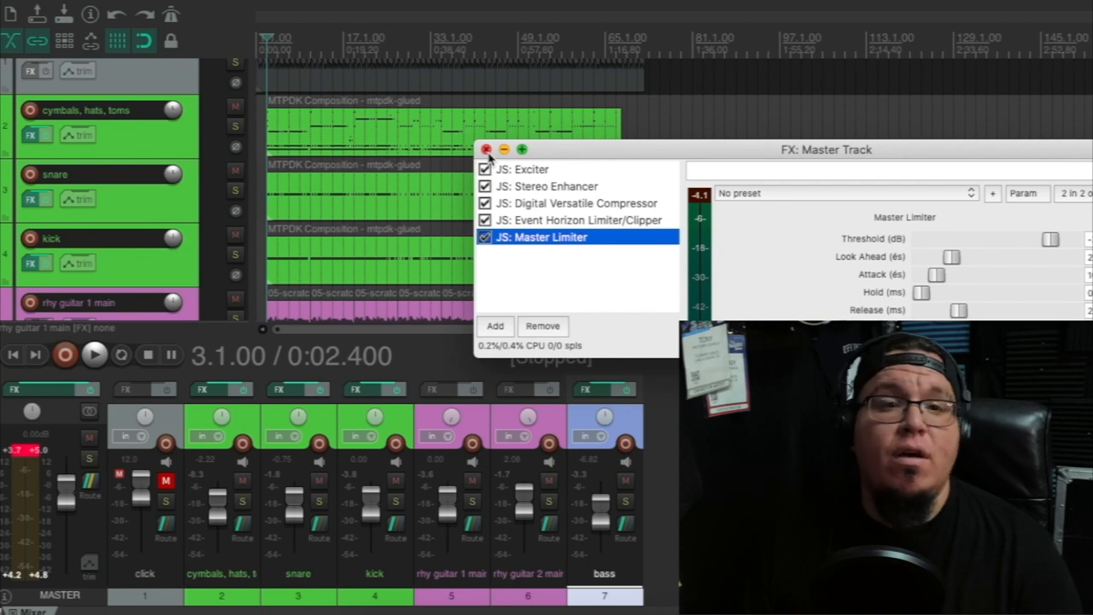
{"action": "mouse_move", "coordinate": [540, 237]}
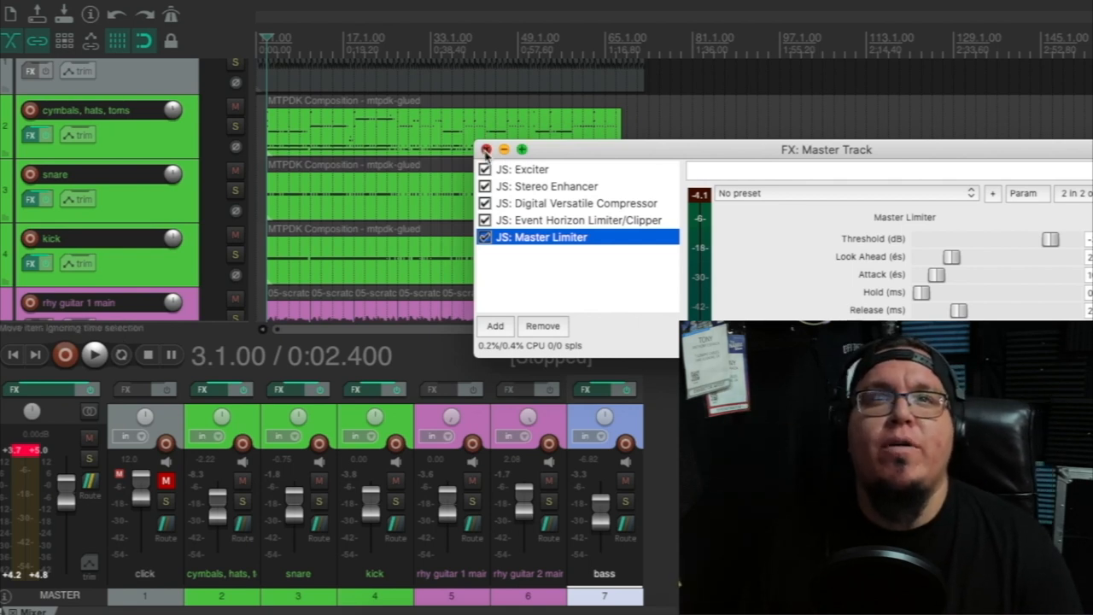
Close the FX: Master Track window after reviewing its plugin chain
{"action": "left_click", "coordinate": [487, 150]}
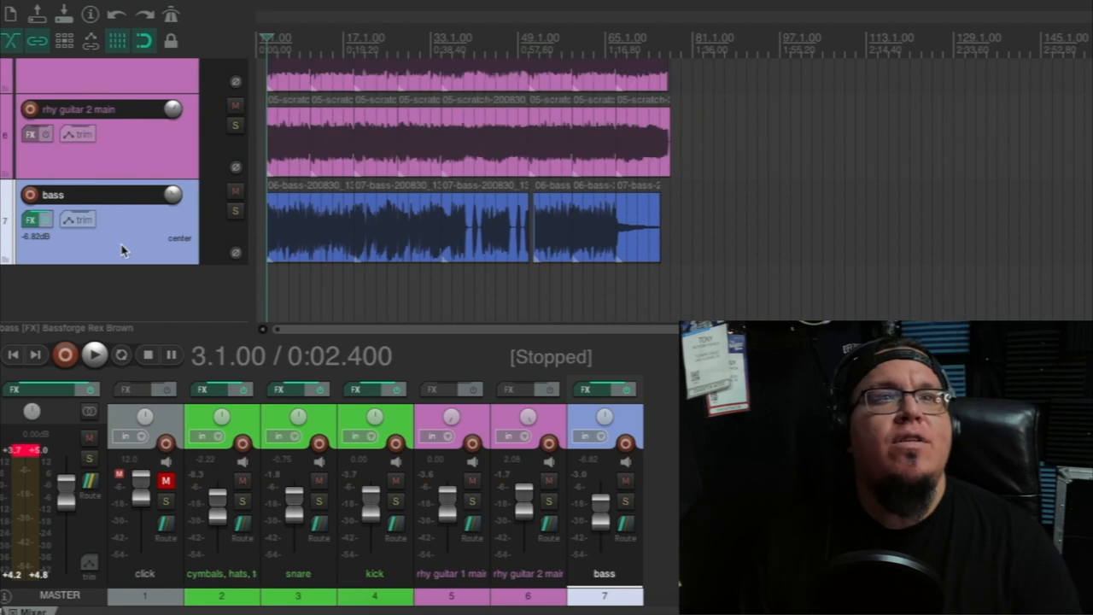
Solo rhy guitar 1 main, play it back, and bypass the master bus effects
{"action": "left_click", "coordinate": [95, 354]}
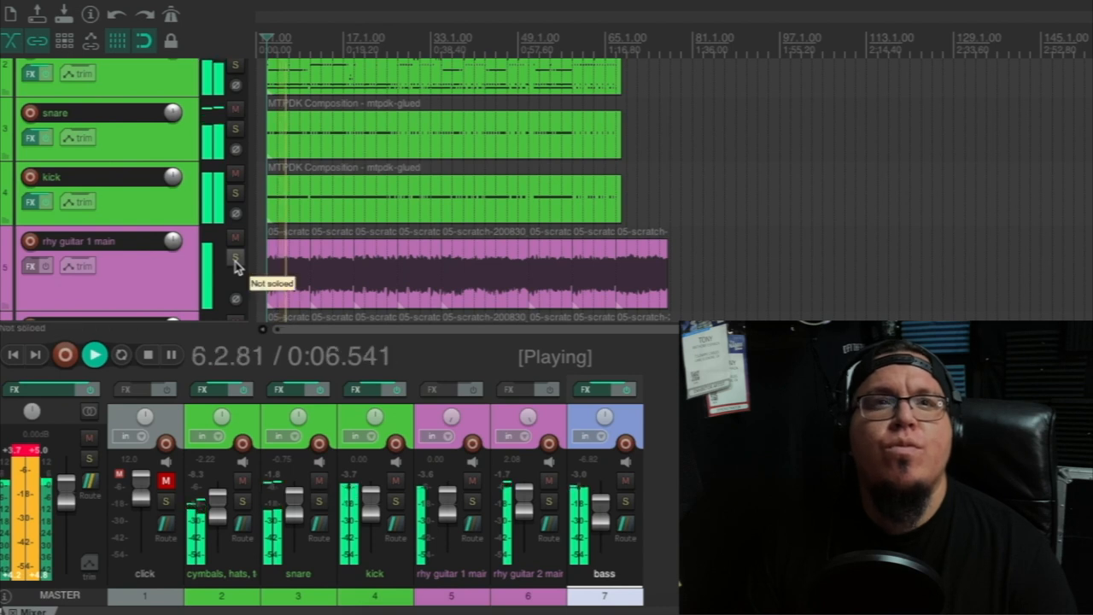
{"action": "left_click", "coordinate": [236, 259]}
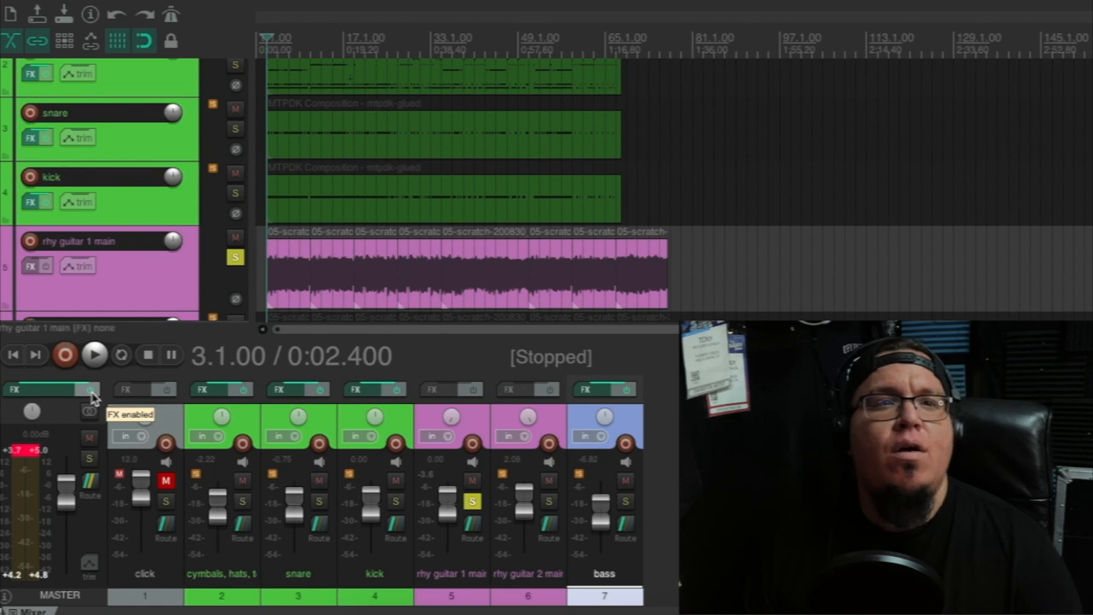
{"action": "left_click", "coordinate": [94, 354]}
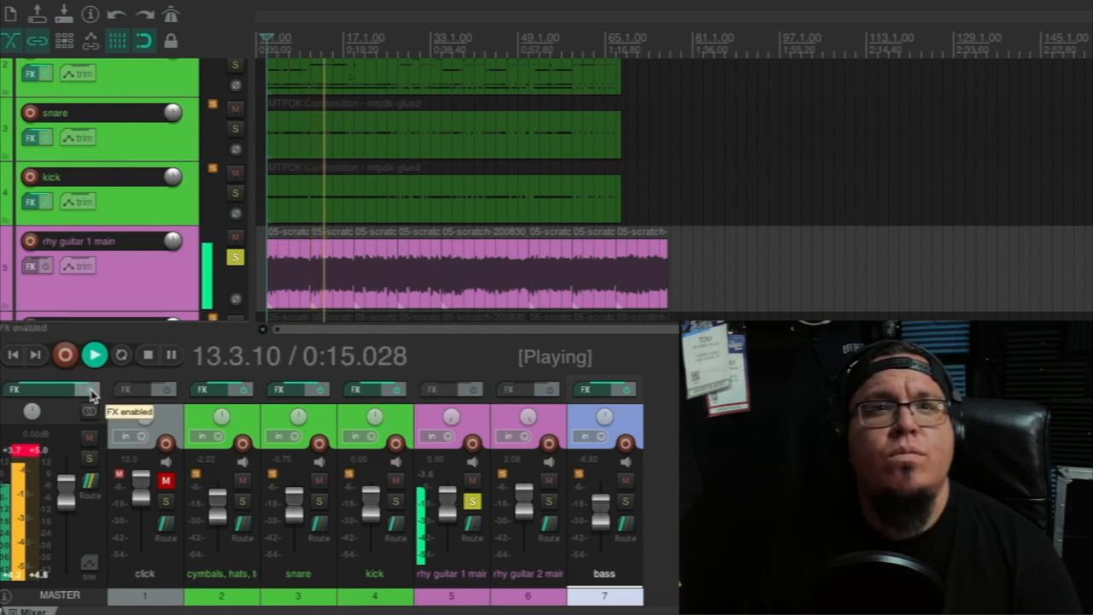
{"action": "left_click", "coordinate": [48, 390]}
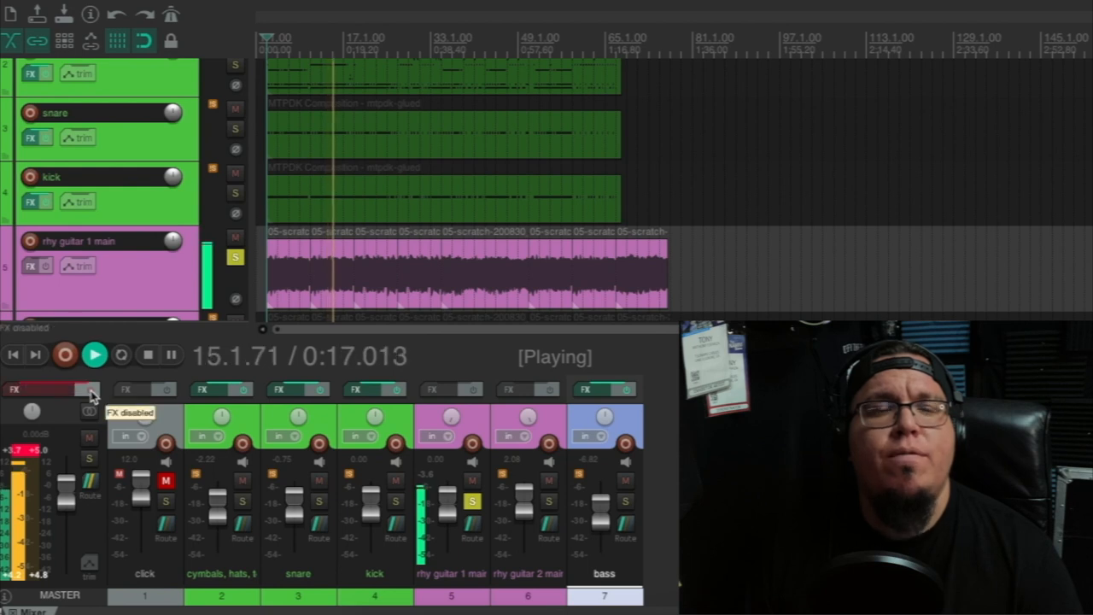